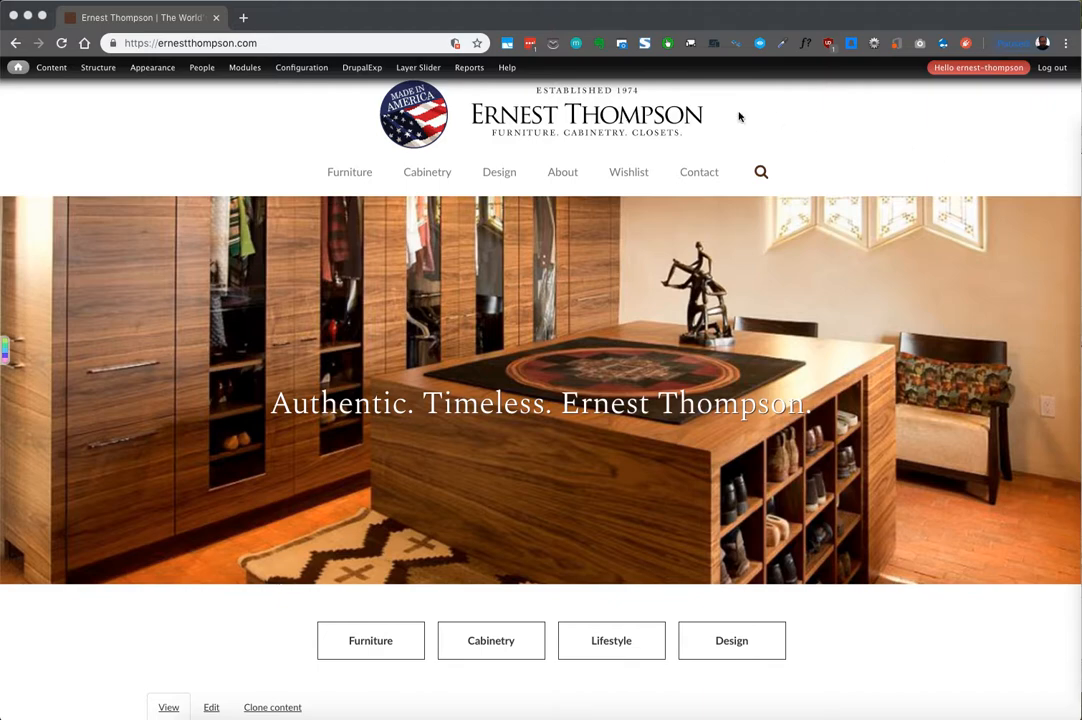
Scroll through the home page and the Bath Cabinetry gallery of the Ernest Thompson site
{"action": "scroll", "scroll_direction": "down", "scroll_amount": 3}
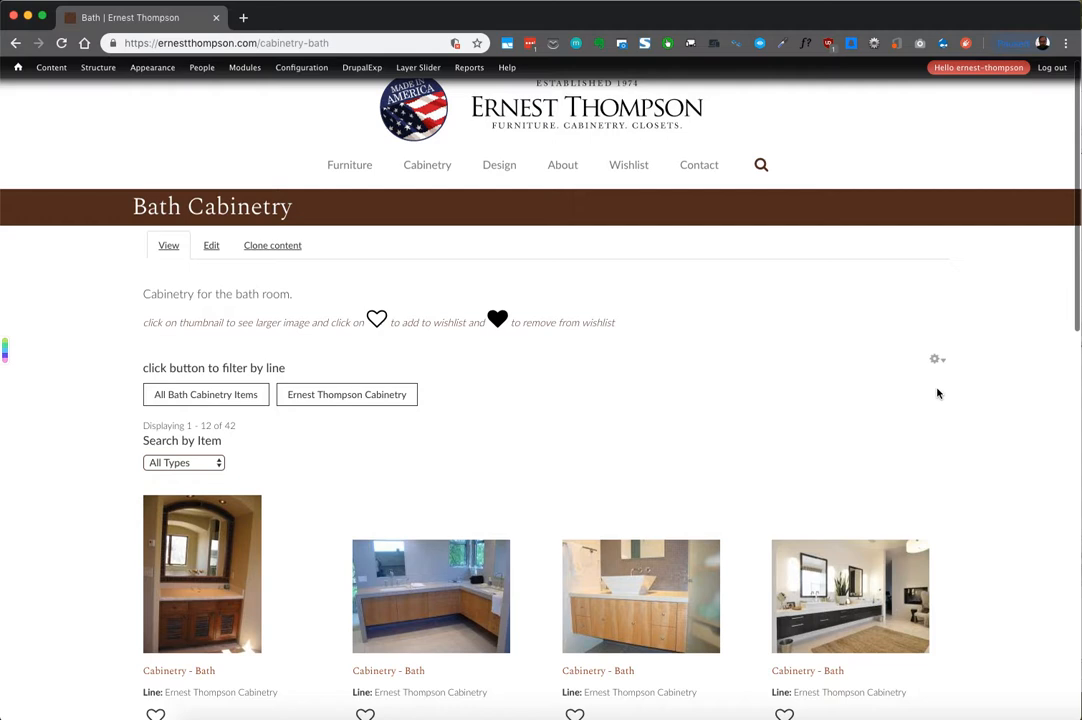
{"action": "scroll", "scroll_direction": "down", "scroll_amount": 3}
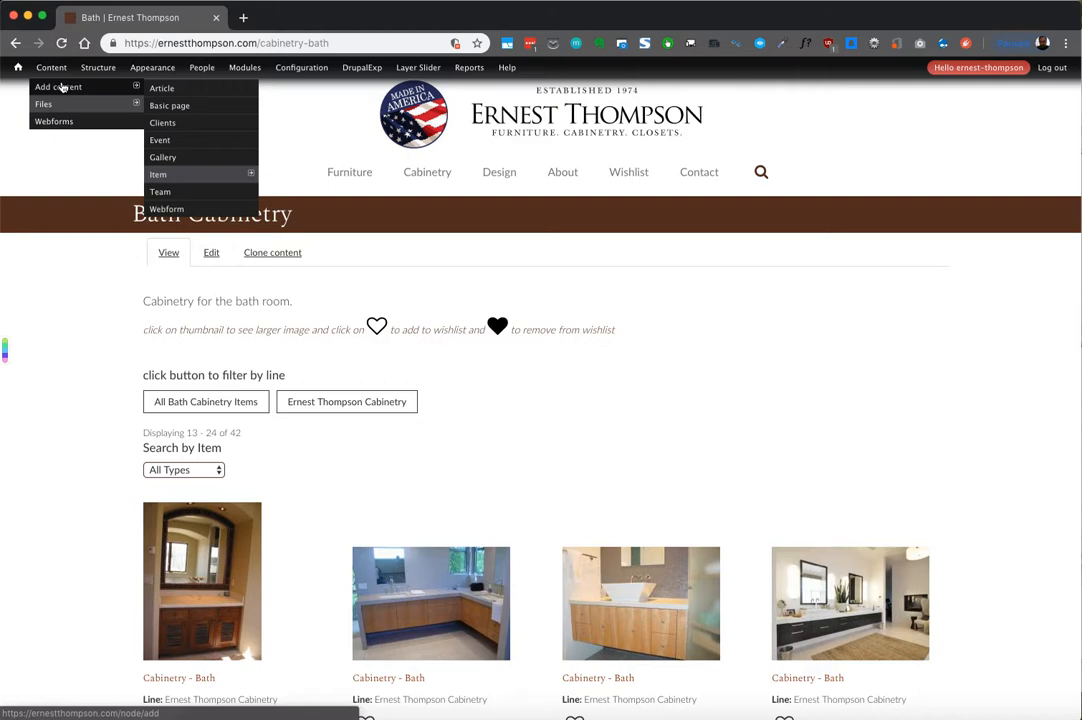
Show the admin content overview listing titles, types and authors, and scroll down it
{"action": "left_click", "coordinate": [52, 88]}
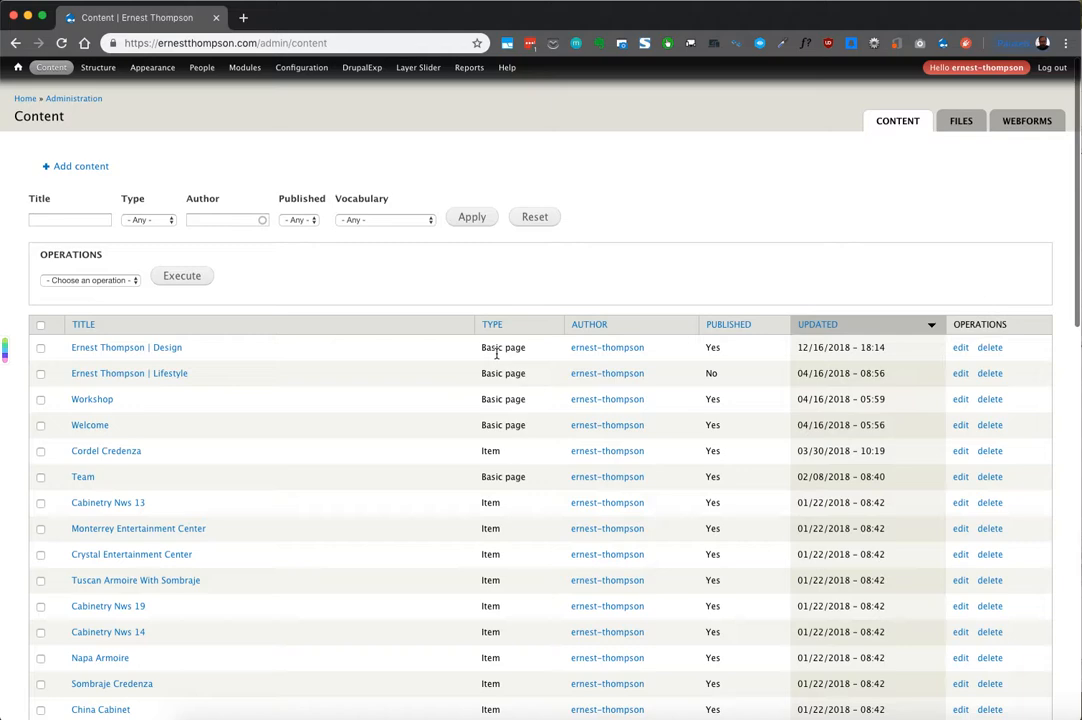
{"action": "scroll", "scroll_direction": "down", "scroll_amount": 3}
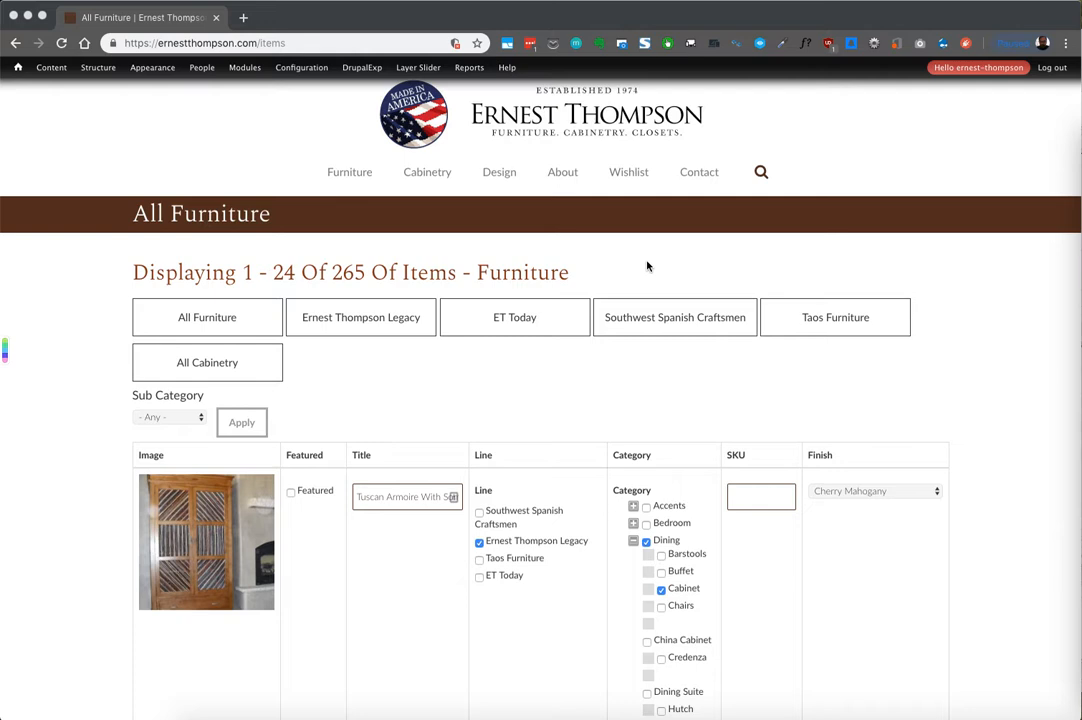
{"action": "mouse_move", "coordinate": [430, 280]}
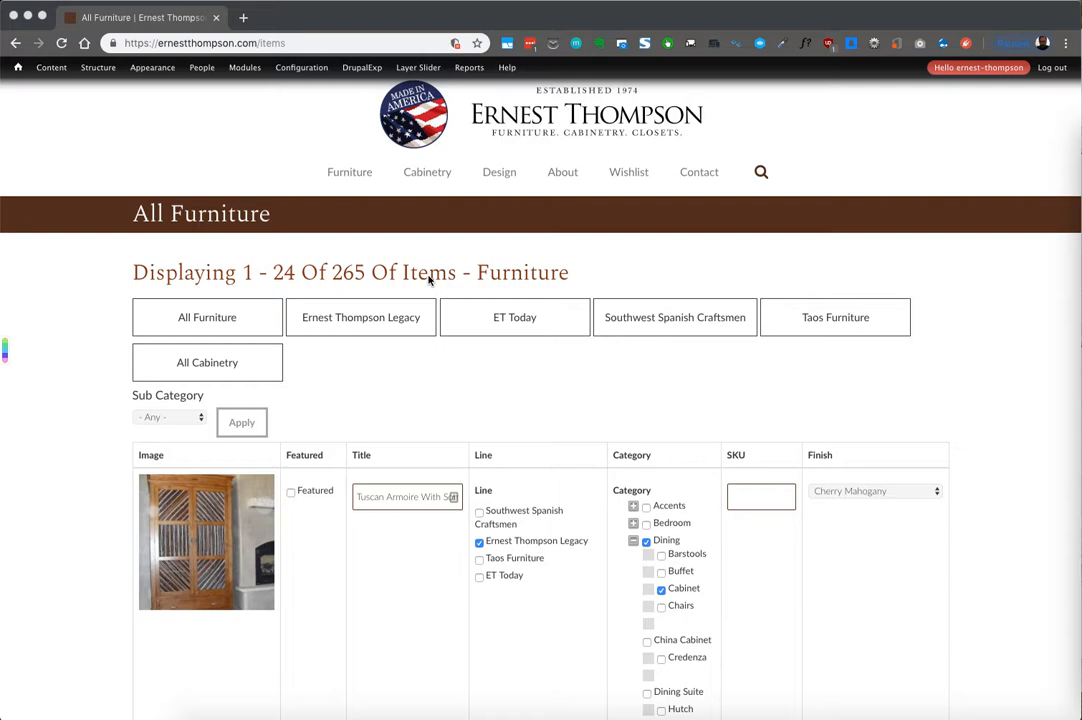
Scroll through the All Furniture items table of 265 items with lines and categories
{"action": "scroll", "scroll_direction": "down", "scroll_amount": 3}
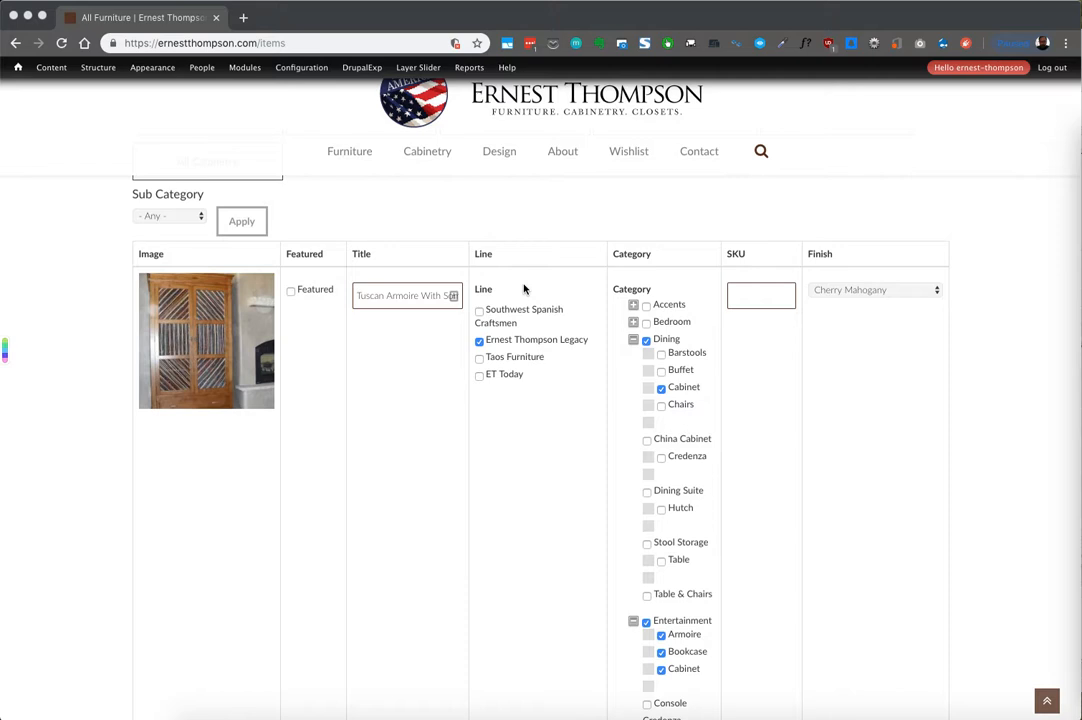
{"action": "mouse_move", "coordinate": [684, 414]}
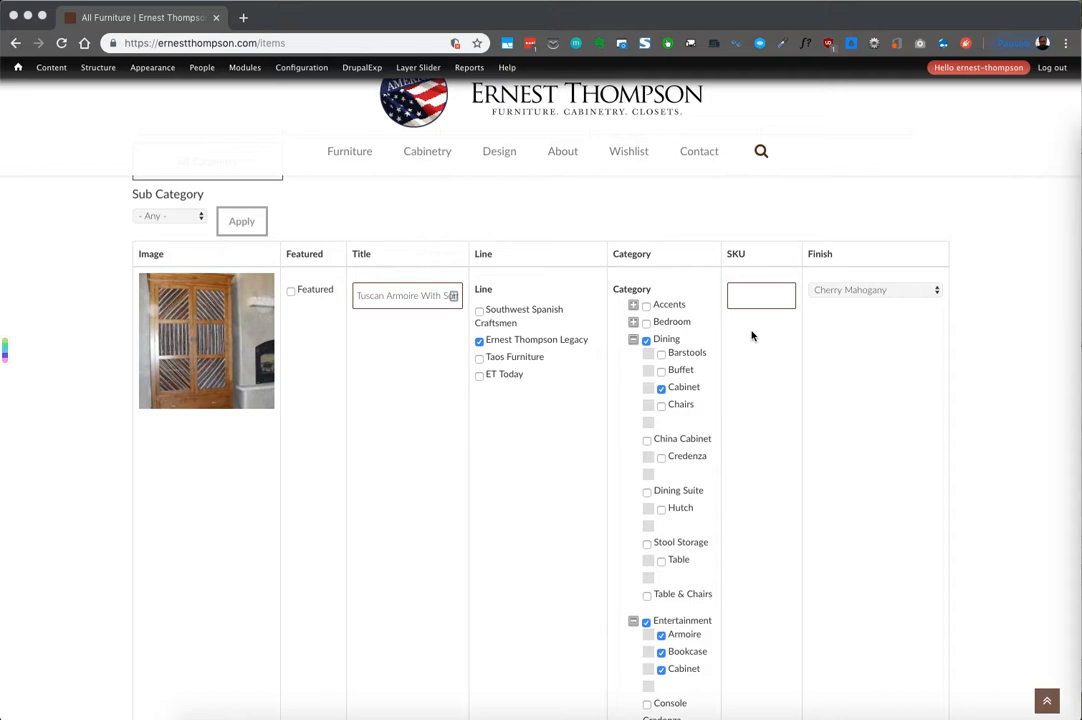
{"action": "scroll", "scroll_direction": "down", "scroll_amount": 3}
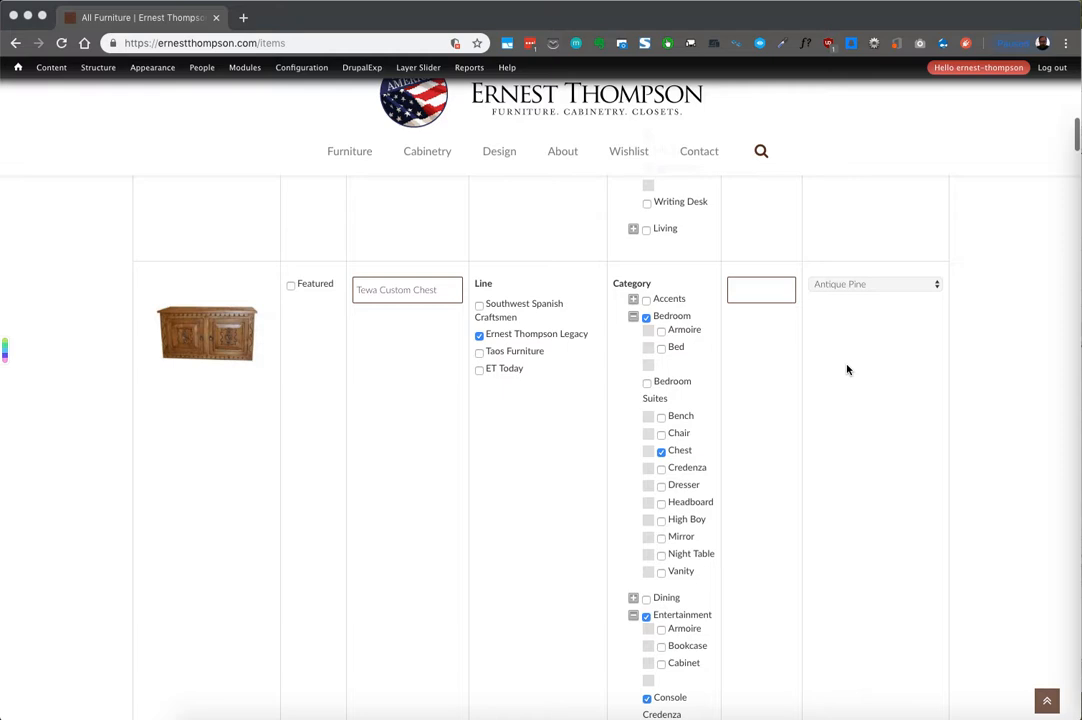
{"action": "scroll", "scroll_direction": "down", "scroll_amount": 3}
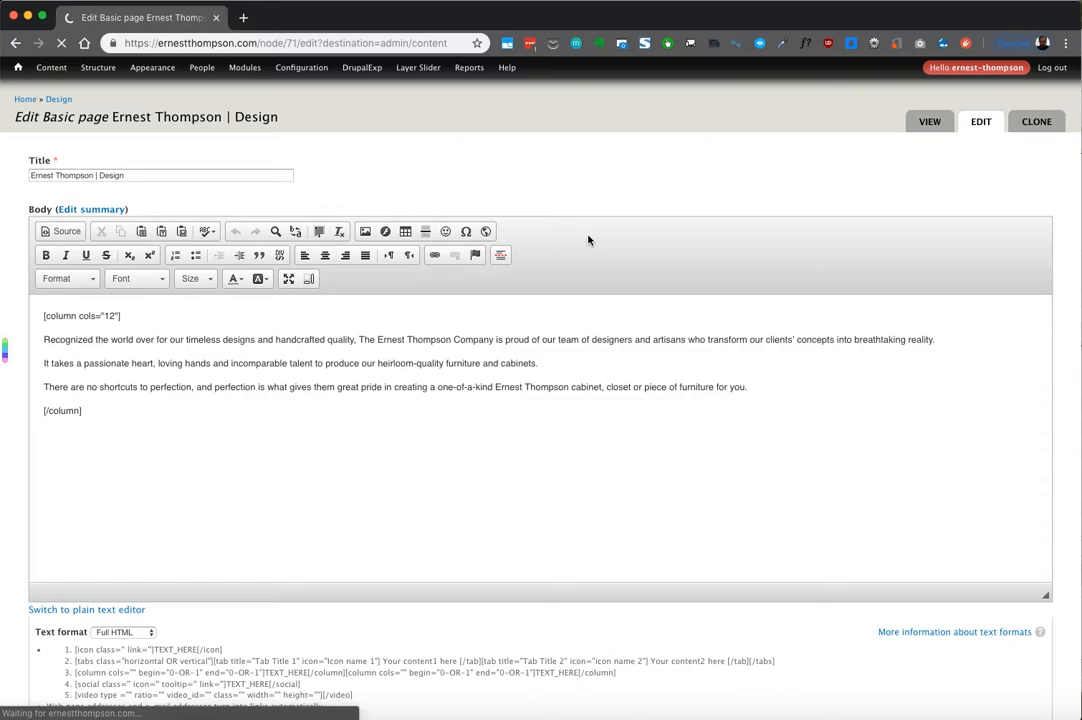
View the About page, then return to the admin content overview via the toolbar
{"action": "left_click", "coordinate": [928, 122]}
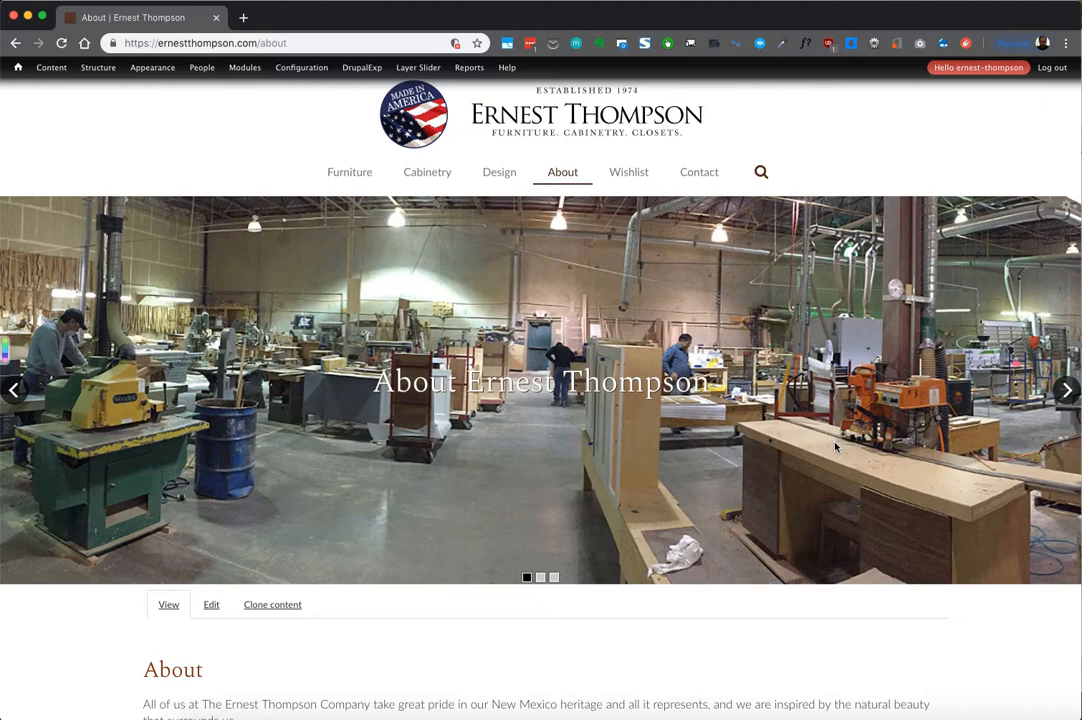
{"action": "scroll", "scroll_direction": "down", "scroll_amount": 3}
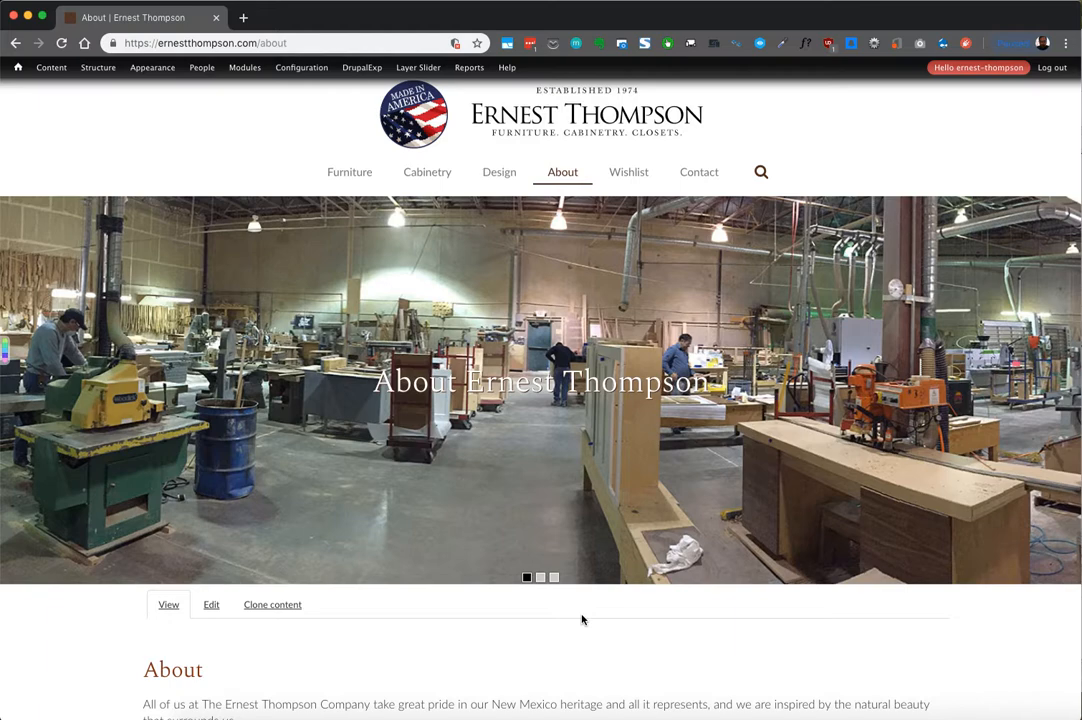
{"action": "left_click", "coordinate": [52, 68]}
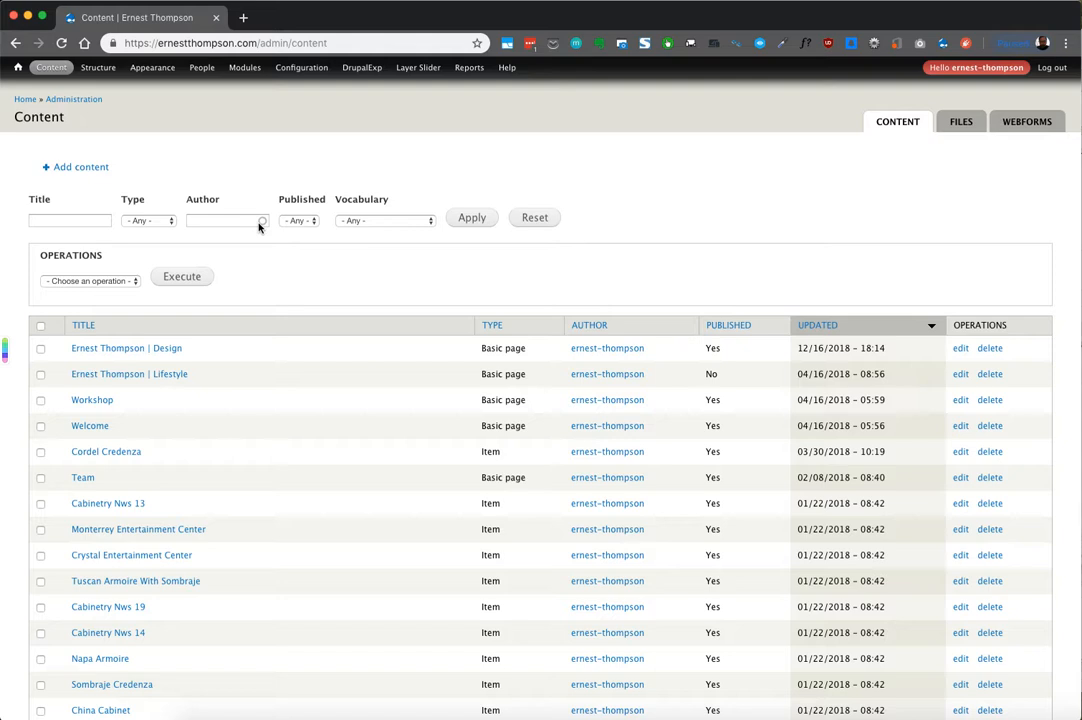
Filter the content list by type to Basic page and then Webform
{"action": "left_click", "coordinate": [148, 220]}
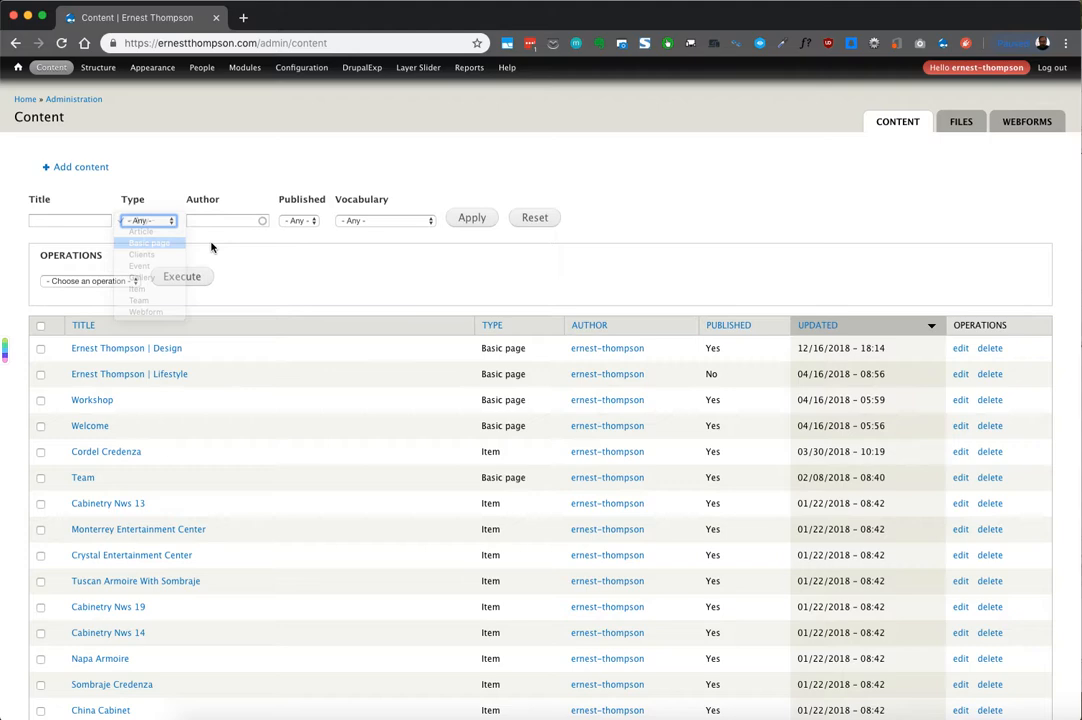
{"action": "scroll", "scroll_direction": "down", "scroll_amount": 3}
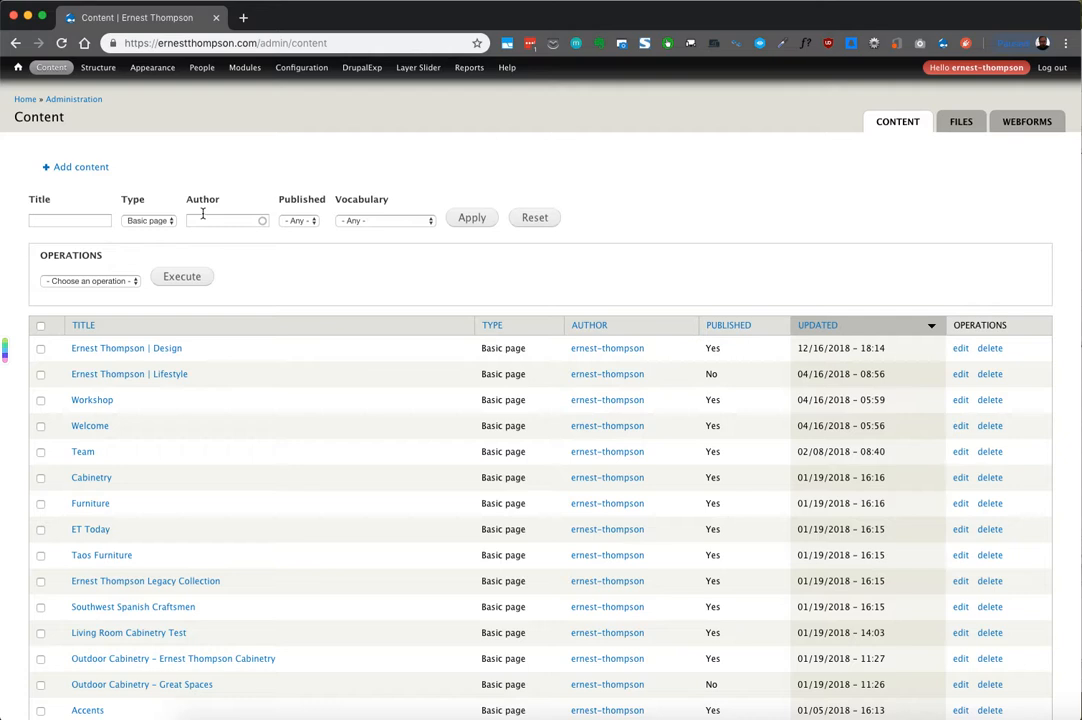
{"action": "left_click", "coordinate": [472, 216]}
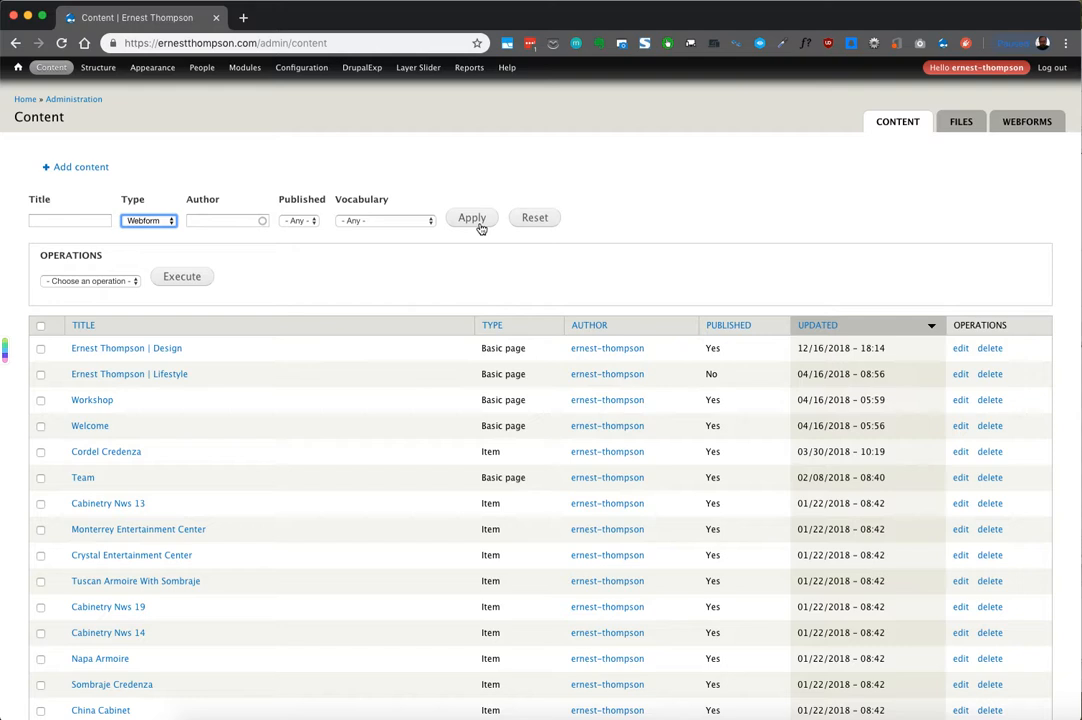
{"action": "left_click", "coordinate": [472, 216]}
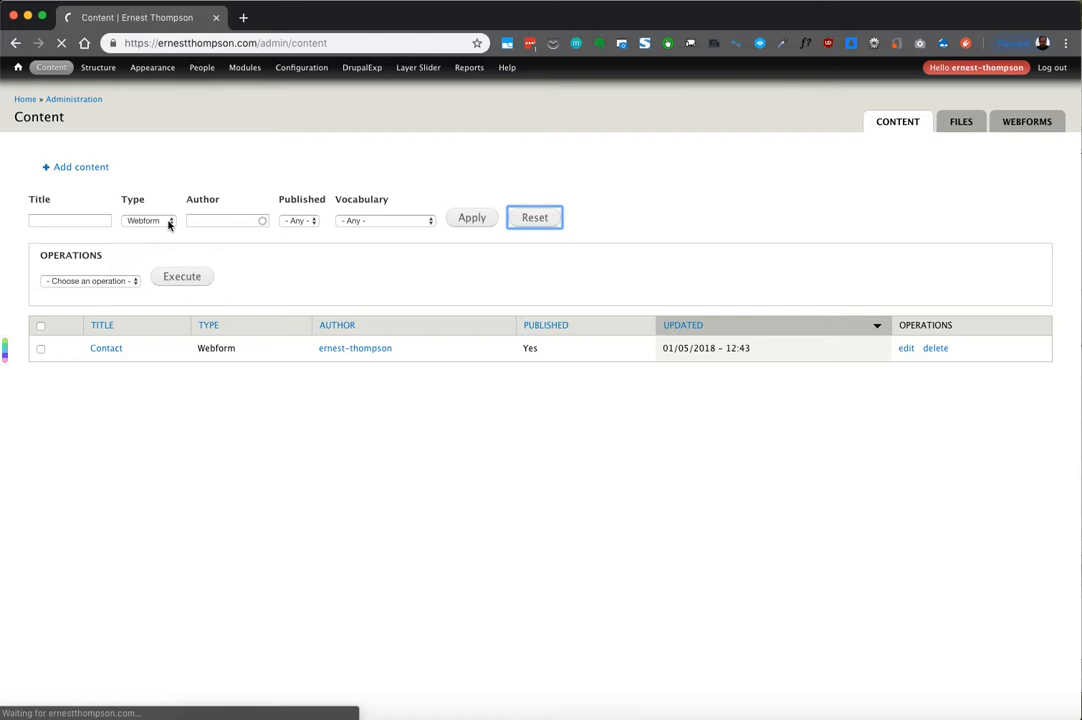
Filter the list by Team and then Article, leaving two articles shown
{"action": "left_click", "coordinate": [472, 218]}
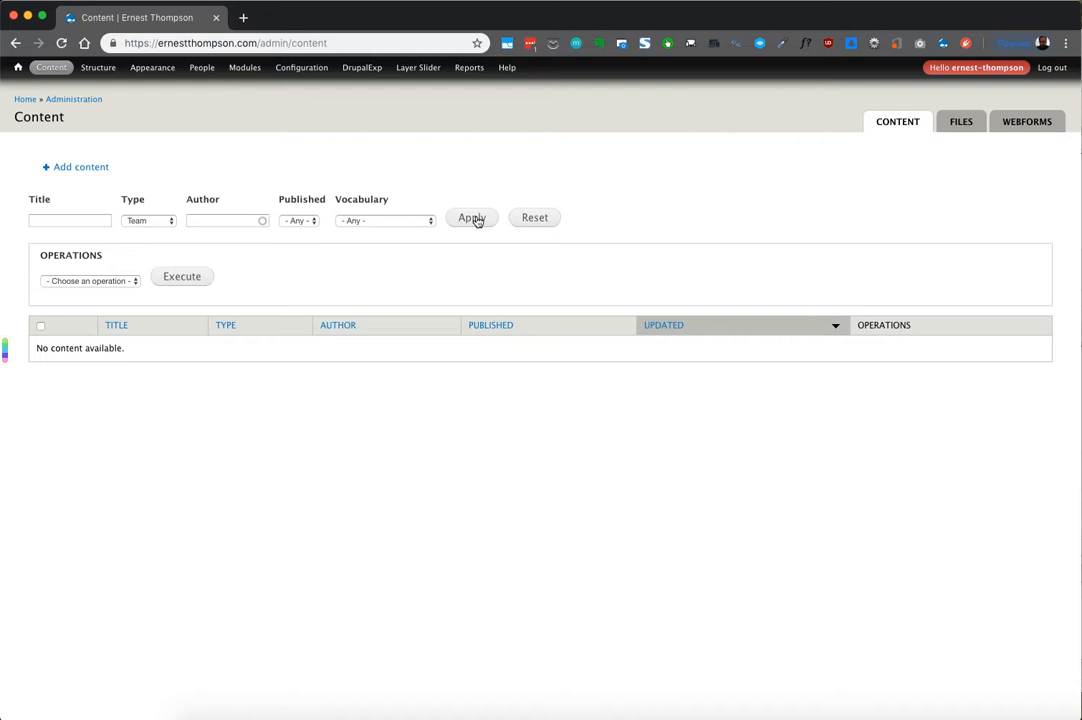
{"action": "left_click", "coordinate": [148, 220]}
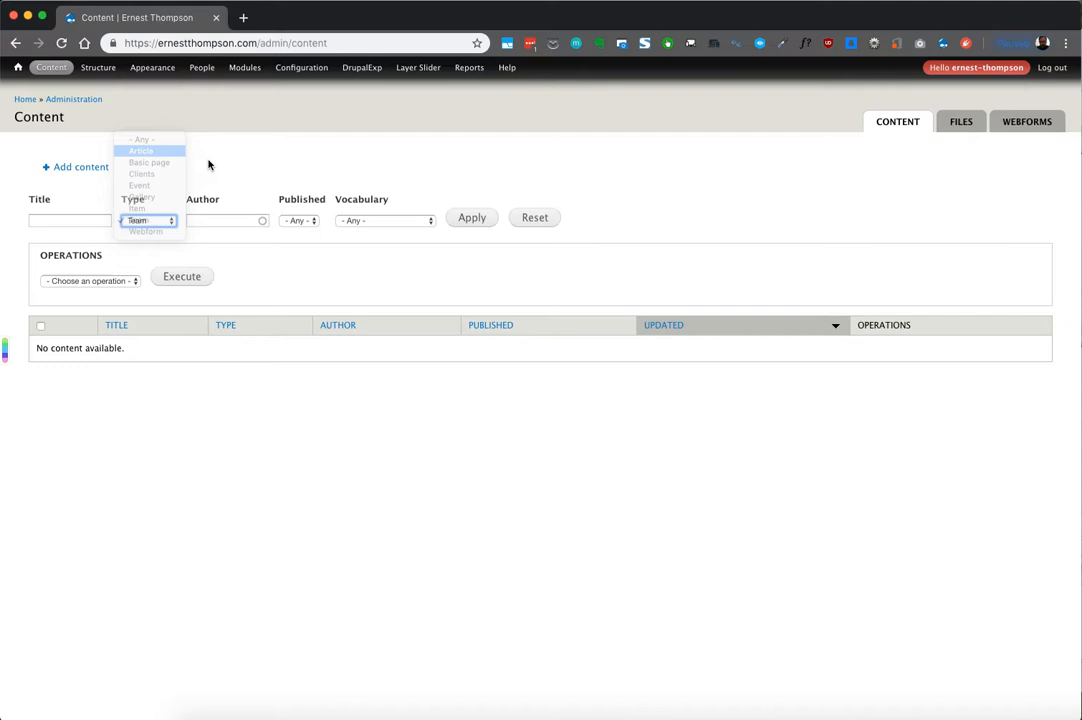
{"action": "left_click", "coordinate": [140, 150]}
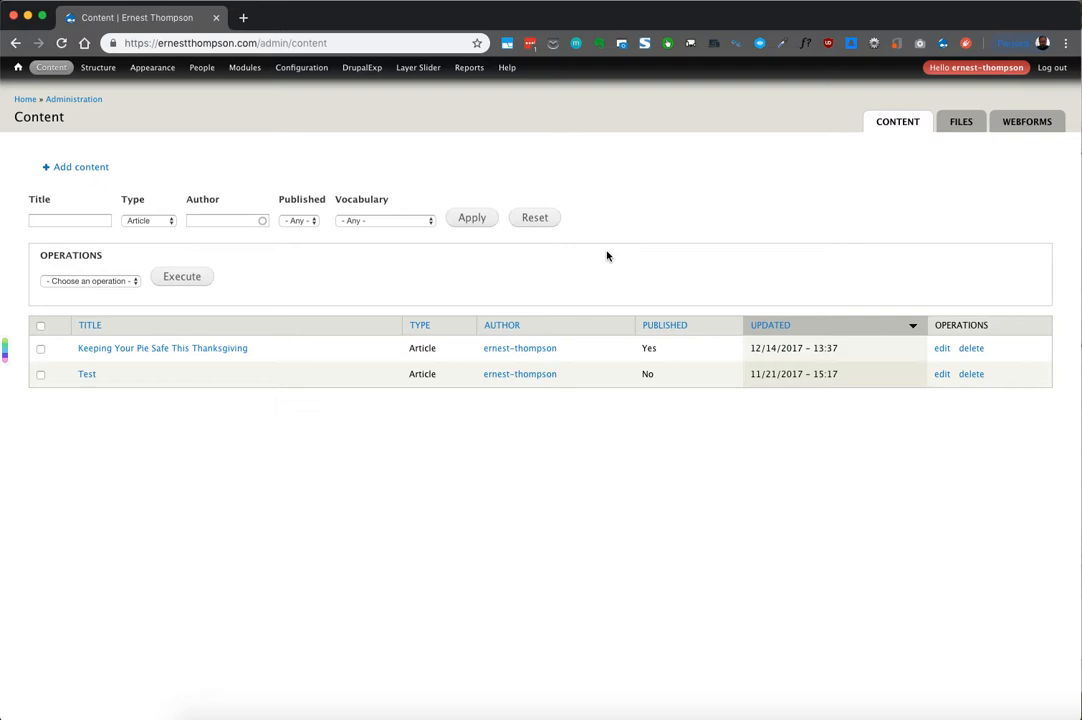
{"action": "mouse_move", "coordinate": [476, 224]}
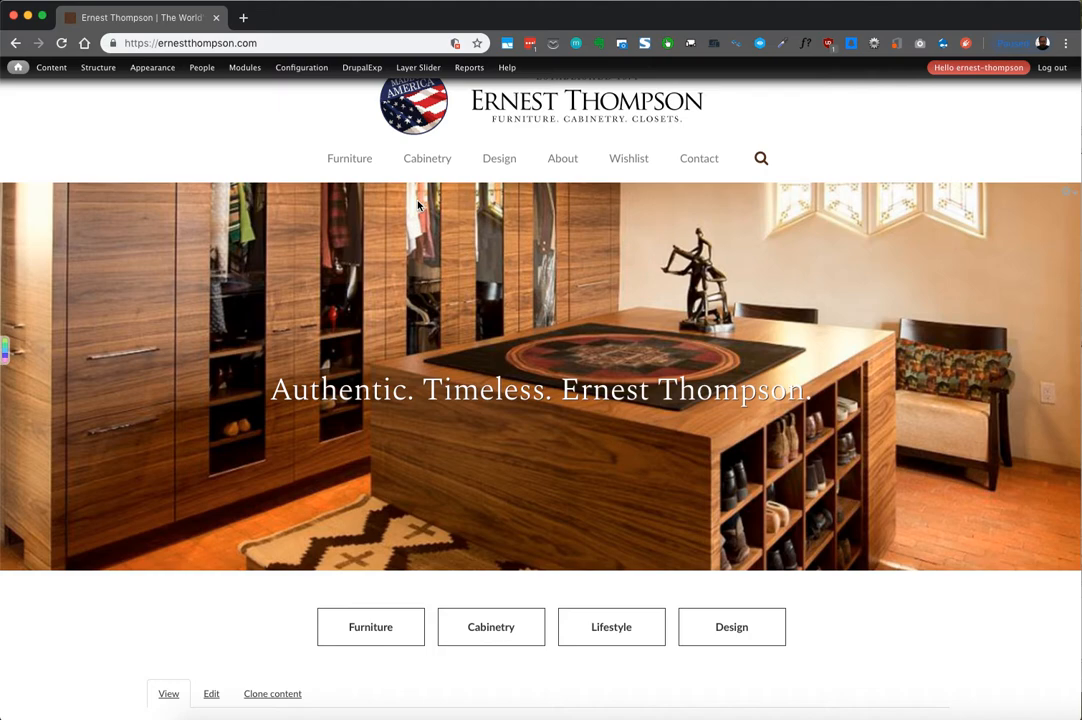
Hover Cabinetry on the home page to reveal its rooms and lines submenu
{"action": "left_click", "coordinate": [428, 158]}
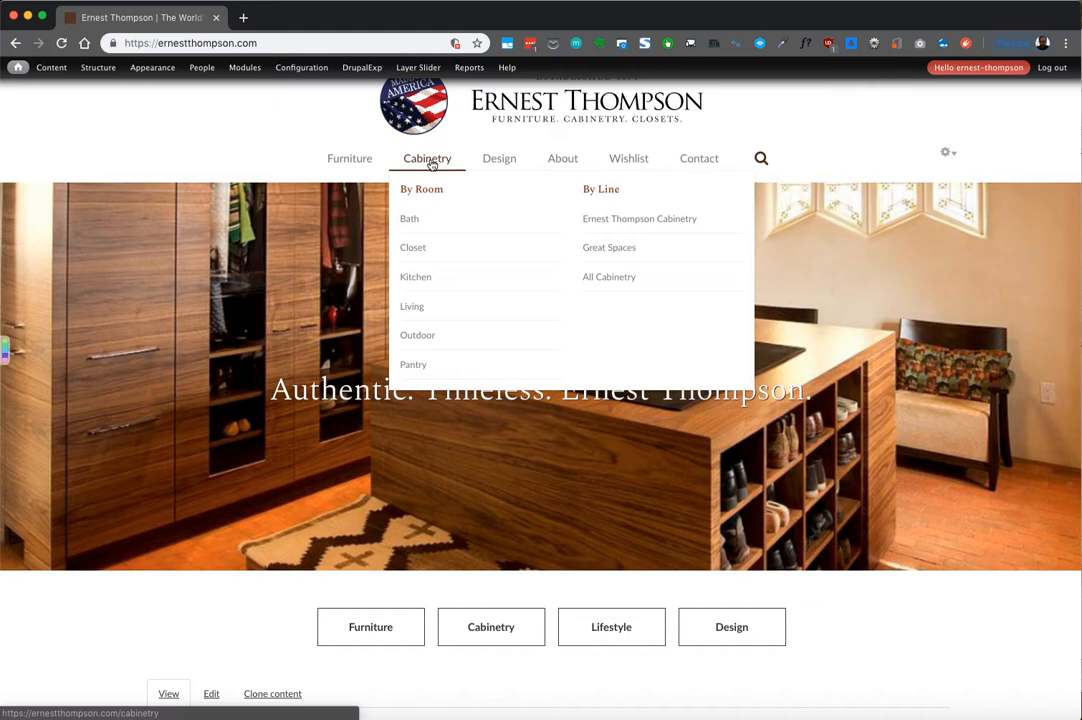